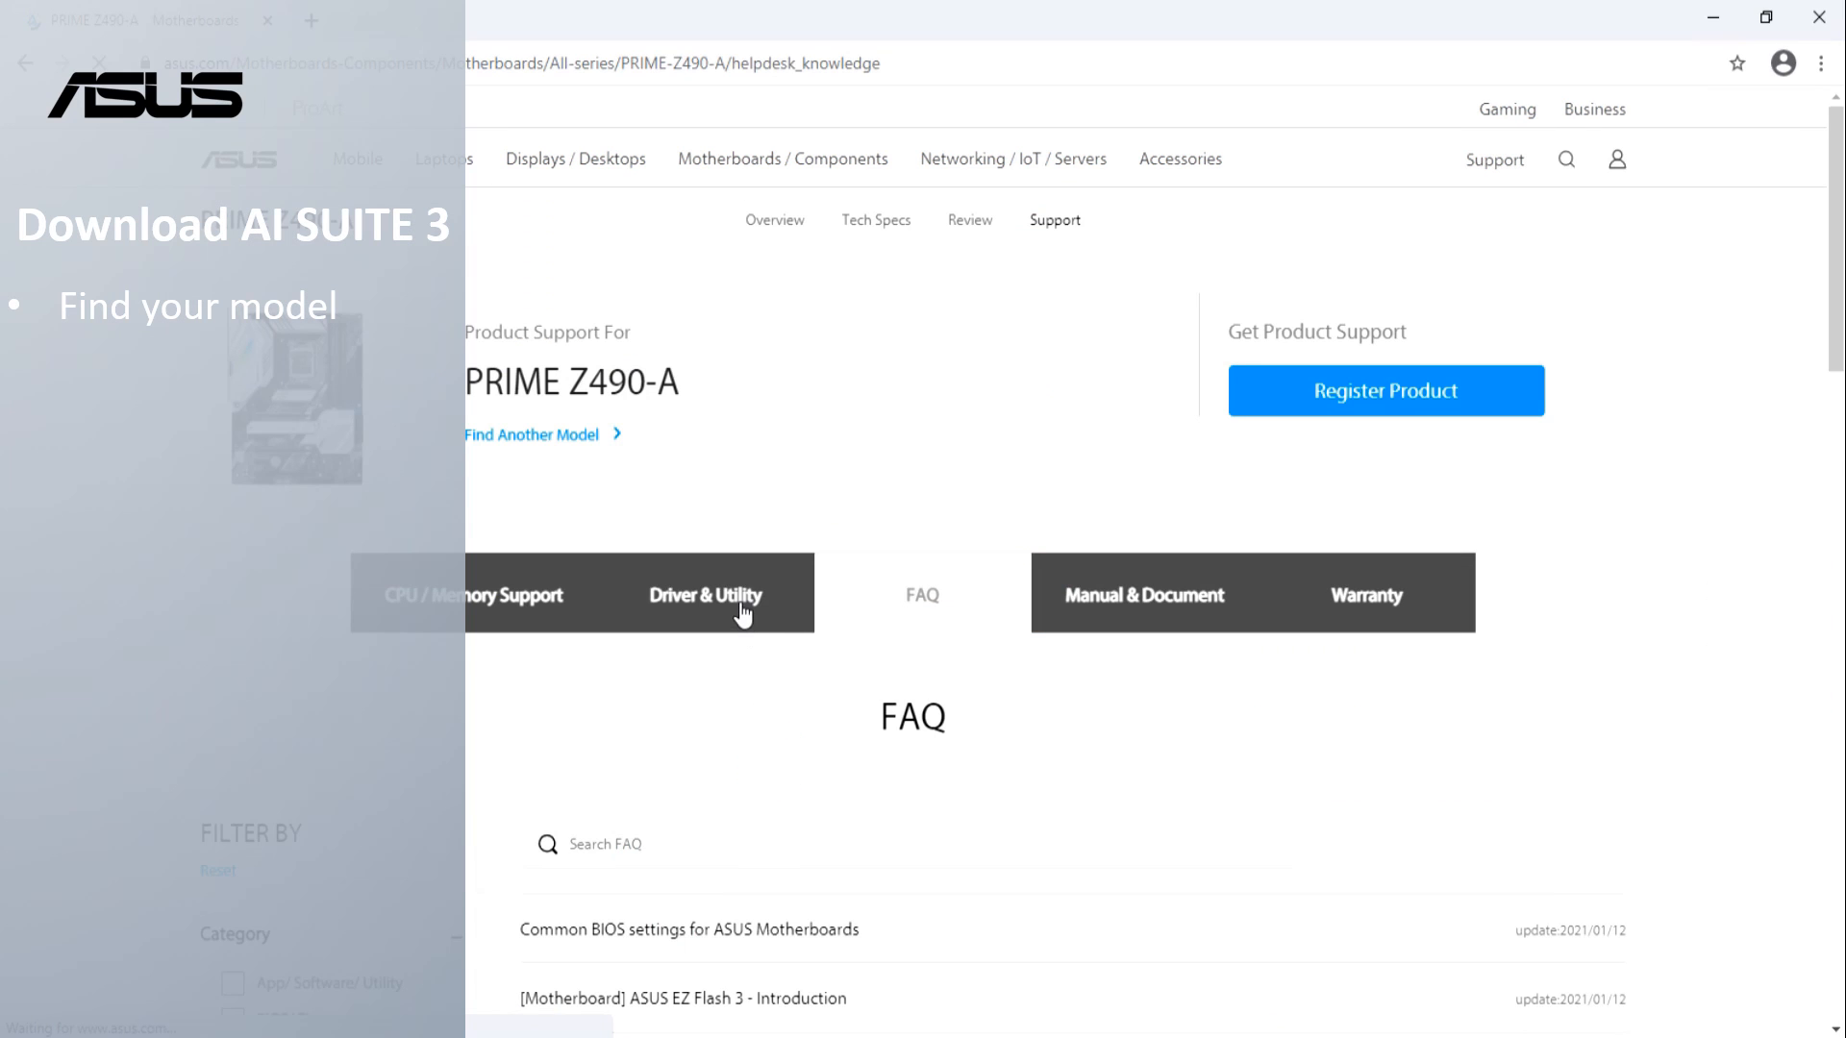
Step: Open the Driver & Utility downloads on the PRIME Z490-A support page
left_click(705, 594)
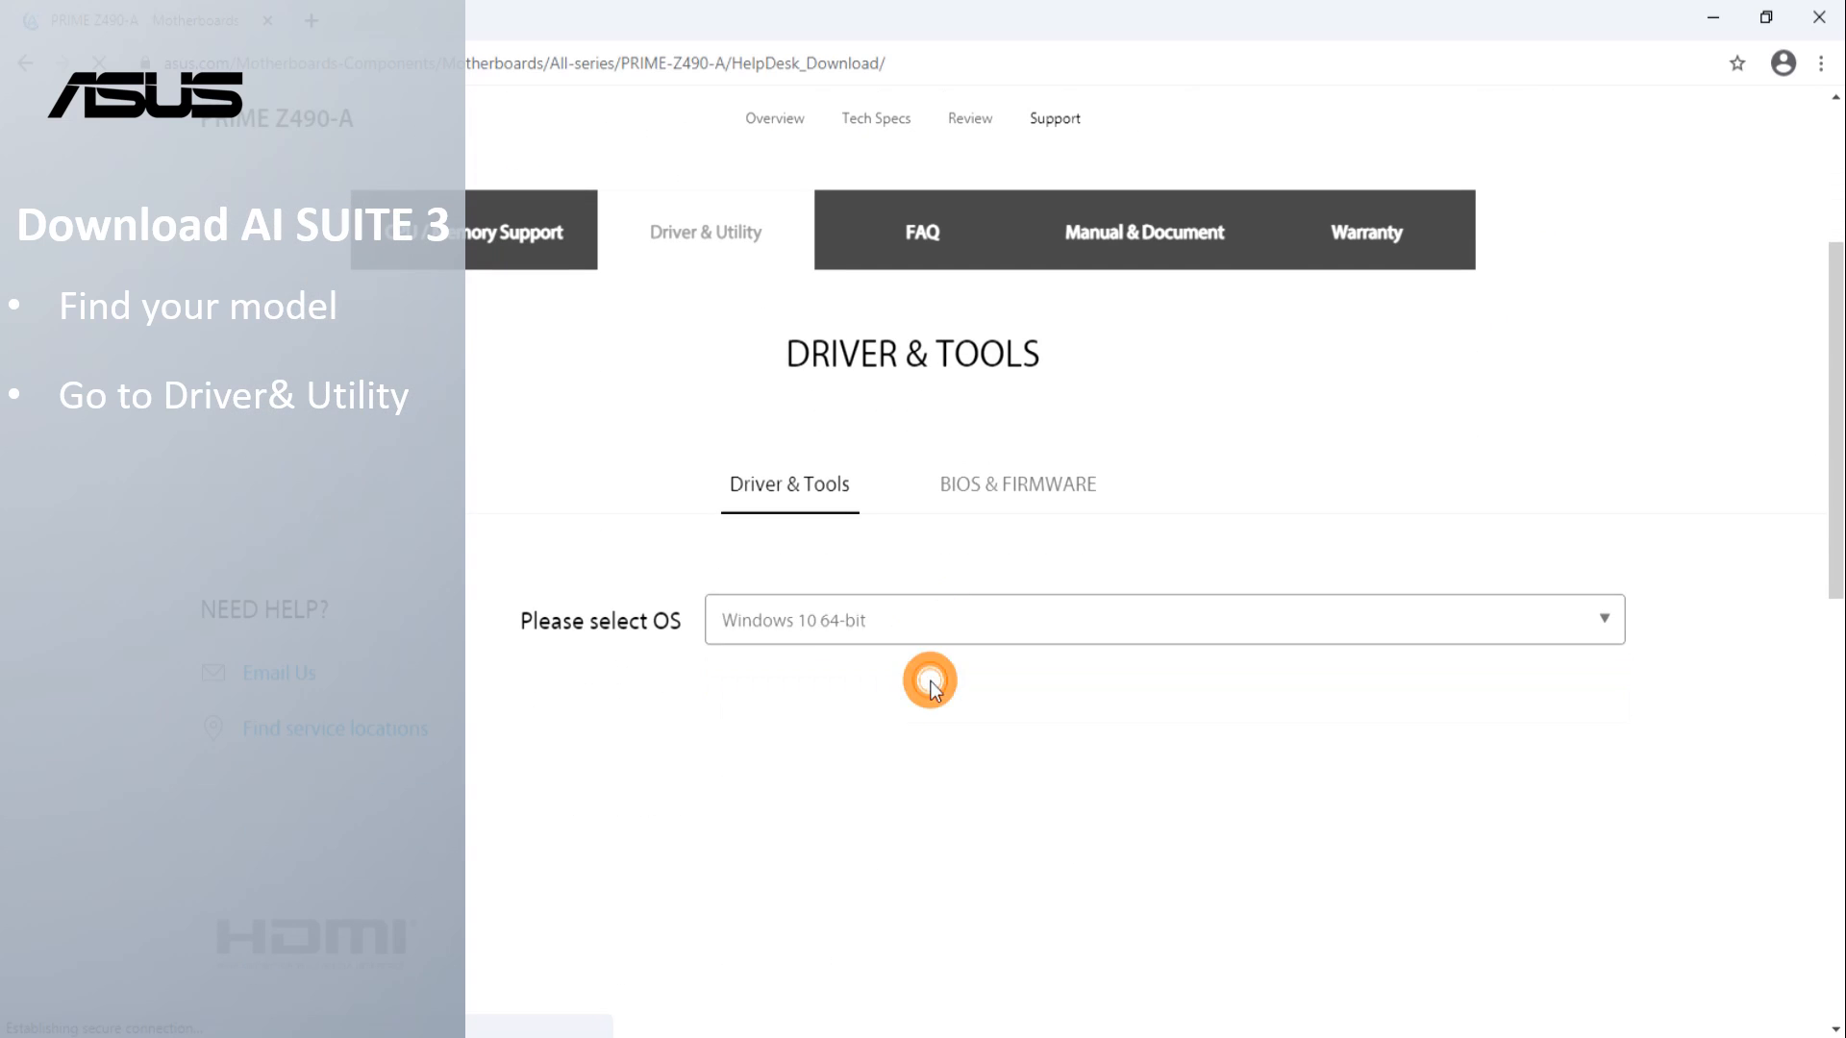